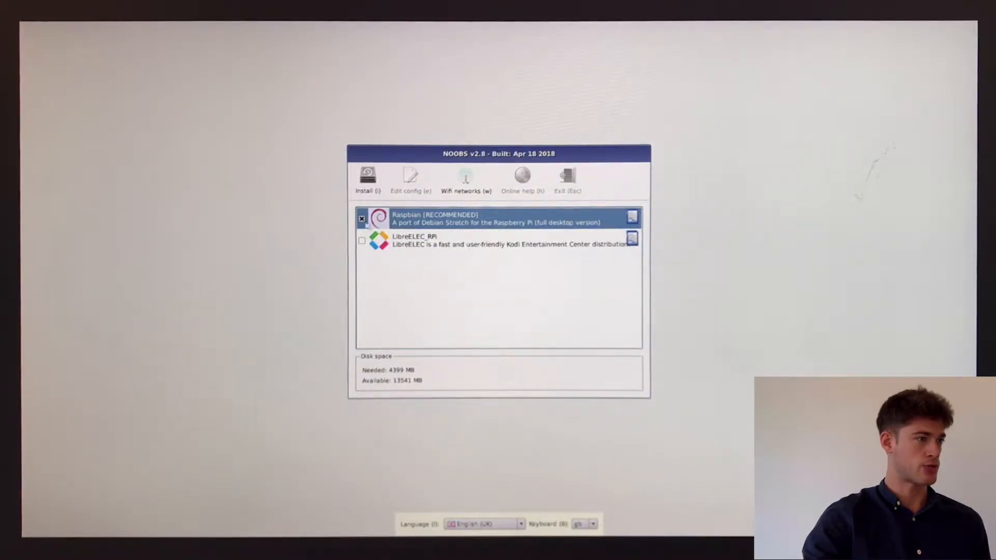
Step: Install Raspbian via NOOBS, overwriting the drive, and acknowledge the success notice
{"action": "left_click", "coordinate": [368, 179]}
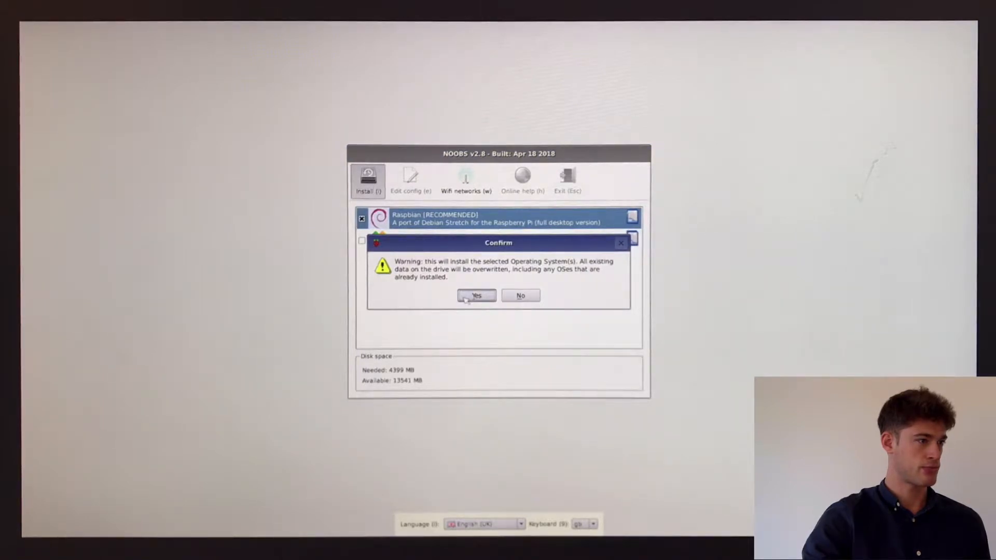
{"action": "left_click", "coordinate": [476, 295]}
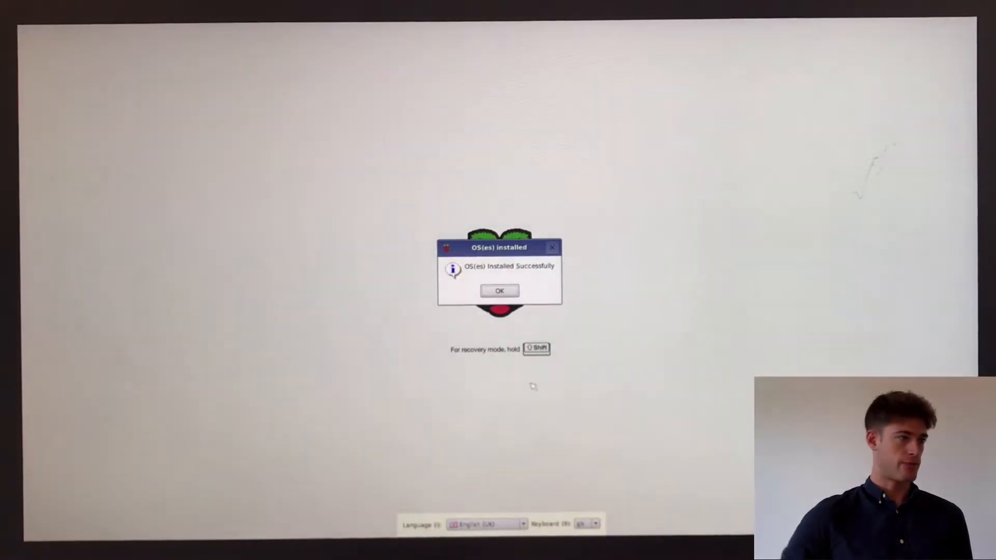
{"action": "left_click", "coordinate": [499, 291]}
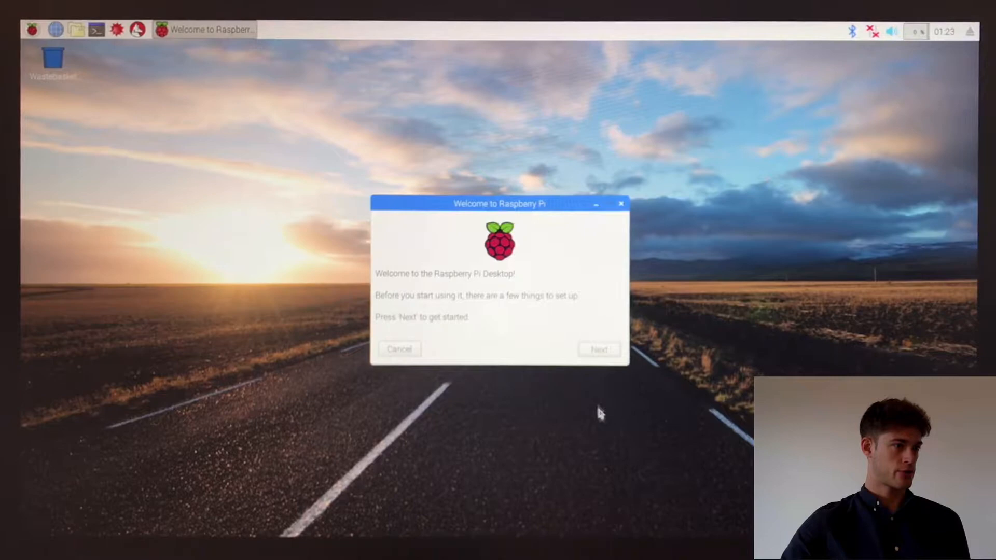
Step: Keep United Kingdom/British English/London in the welcome wizard and set a new user password
{"action": "left_click", "coordinate": [598, 350]}
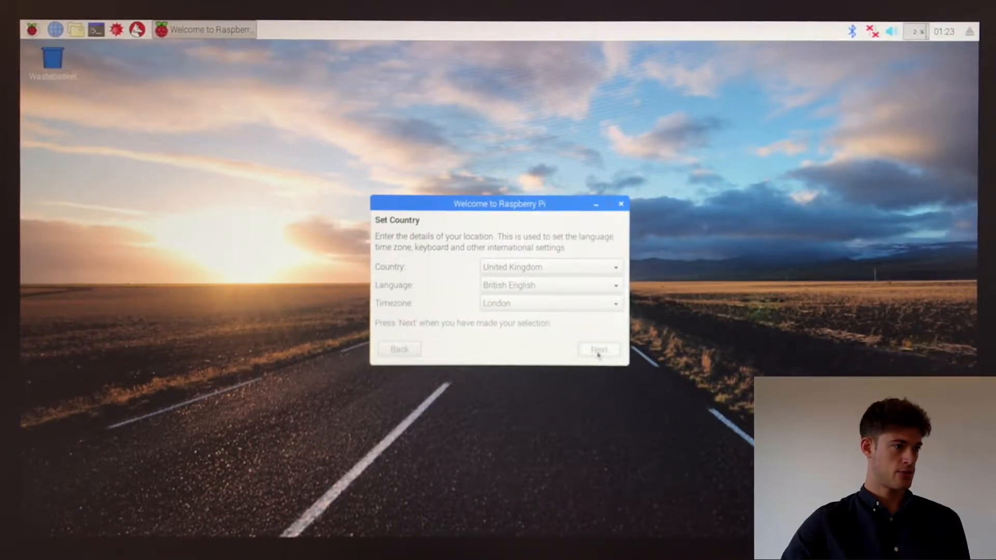
{"action": "left_click", "coordinate": [597, 348]}
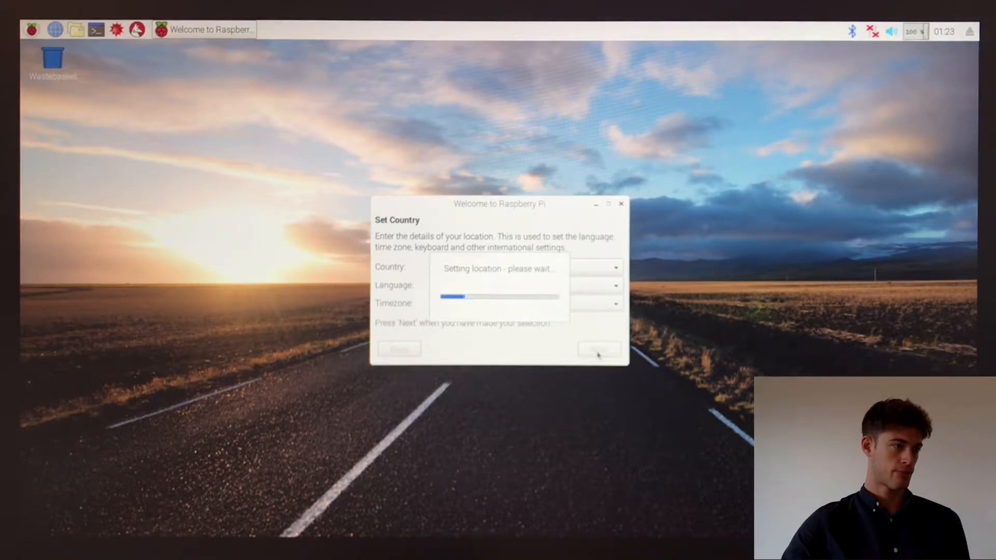
{"action": "left_click", "coordinate": [598, 349]}
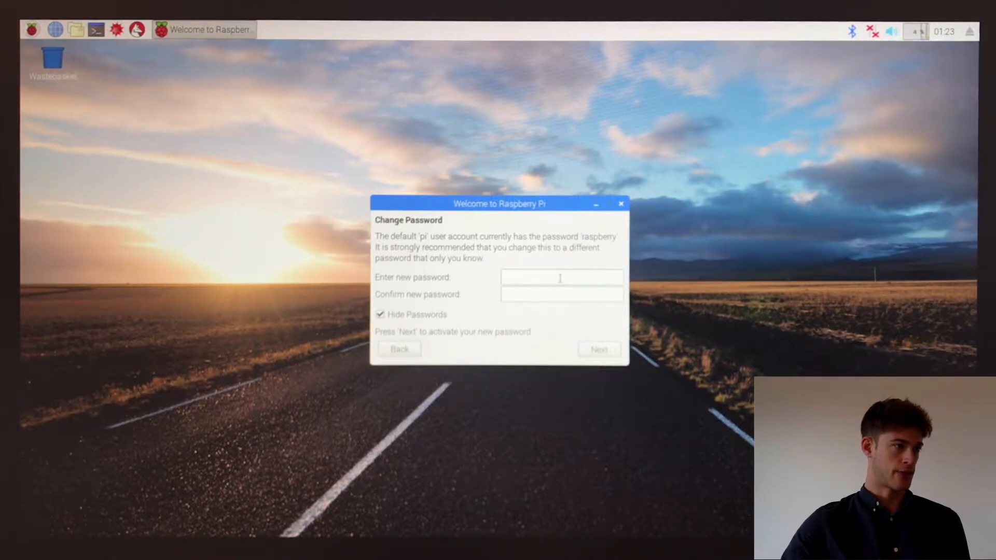
{"action": "left_click", "coordinate": [561, 277]}
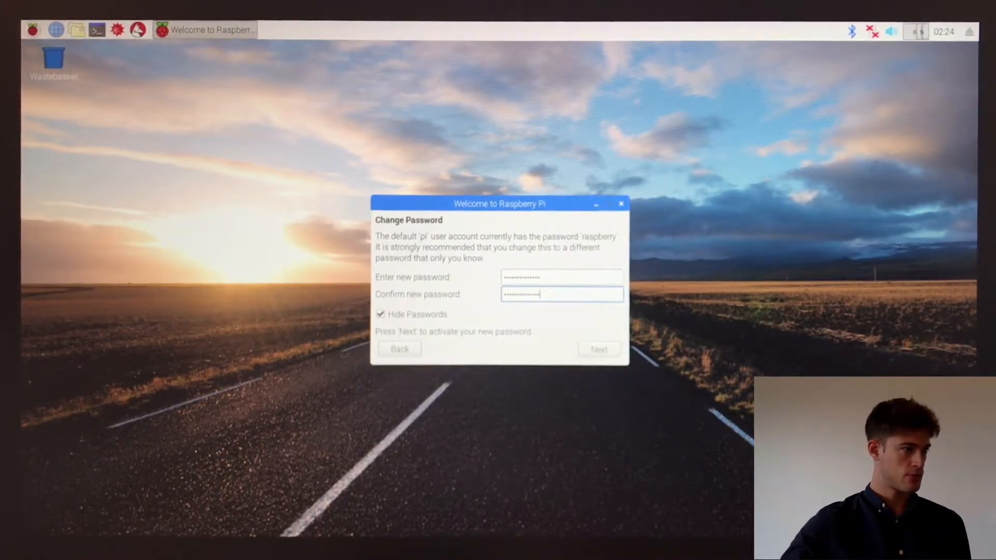
{"action": "left_click", "coordinate": [598, 349]}
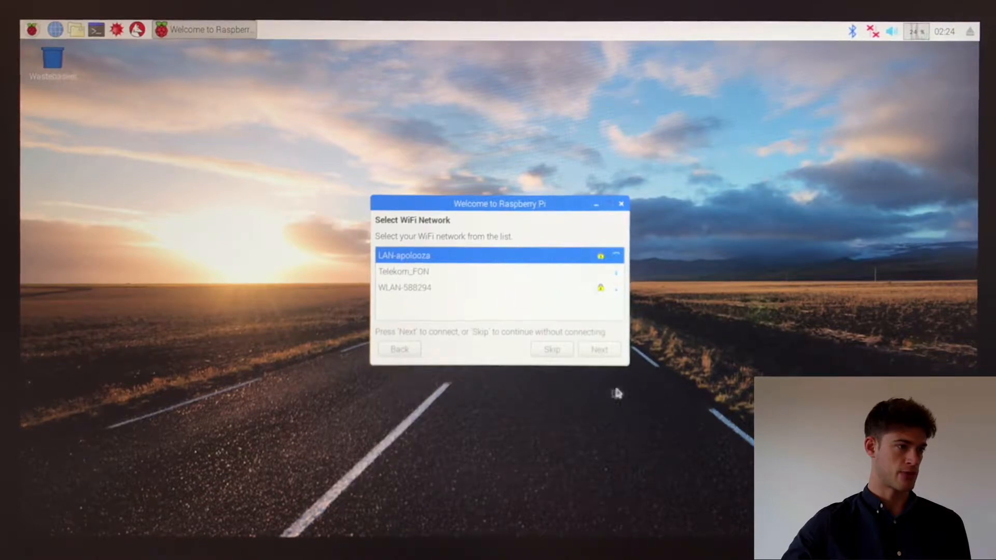
Step: Connect to the LAN-apolooza Wi‑Fi with its password and finish the wizard at Check For Updates
{"action": "left_click", "coordinate": [597, 349]}
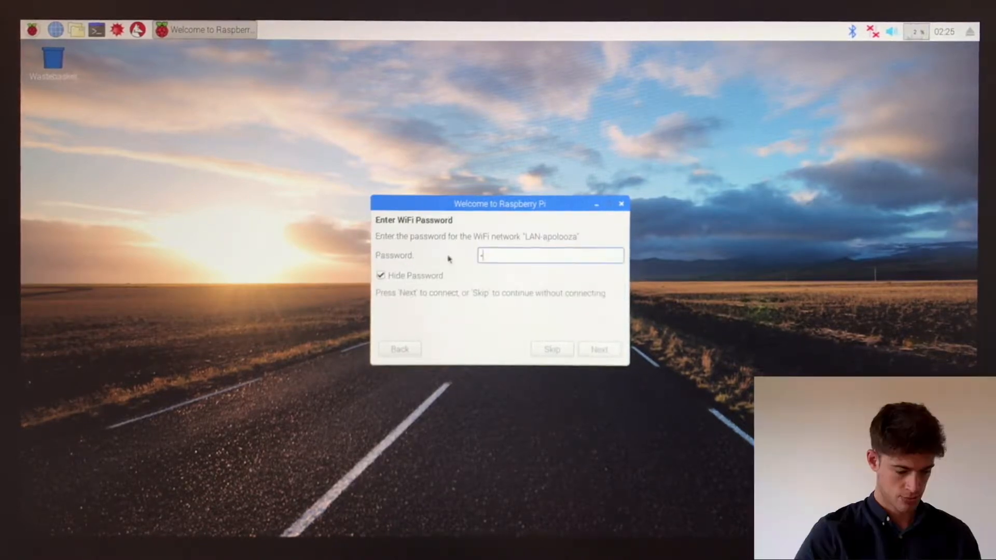
{"action": "type", "text": "password"}
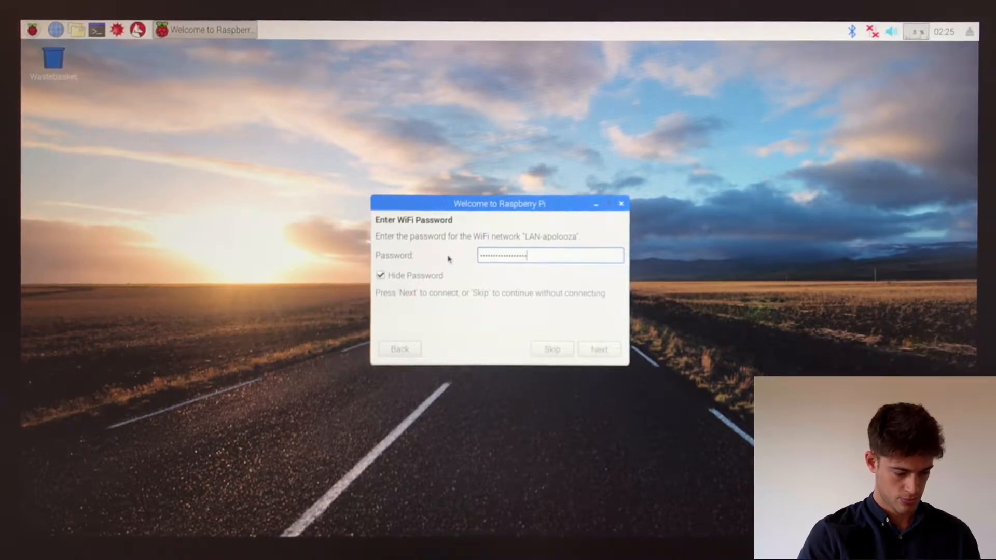
{"action": "type", "text": "•"}
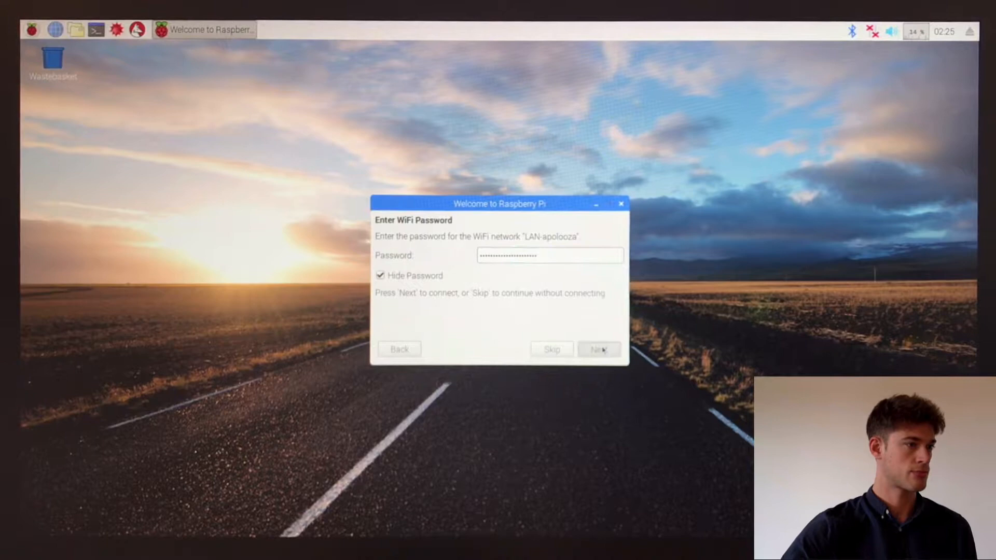
{"action": "left_click", "coordinate": [598, 350]}
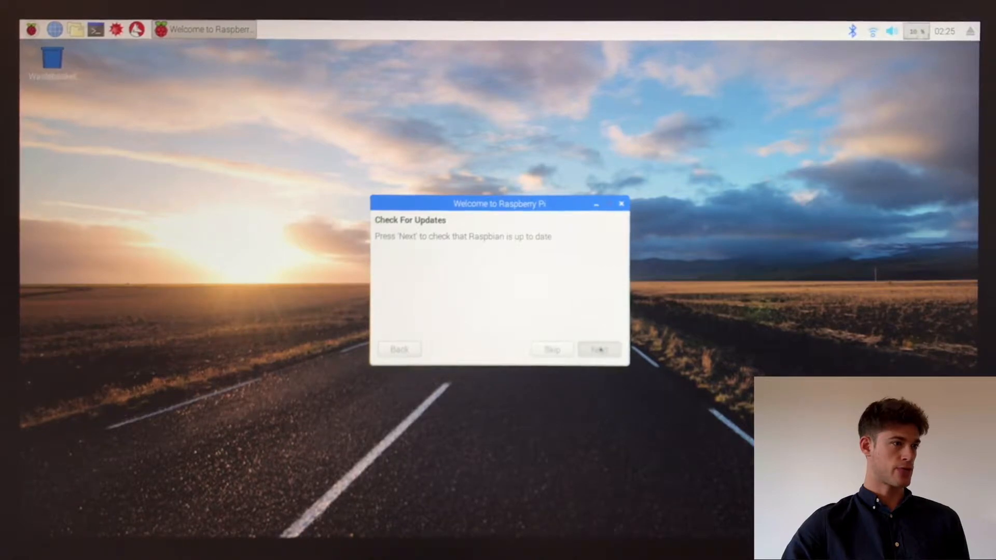
{"action": "left_click", "coordinate": [598, 350]}
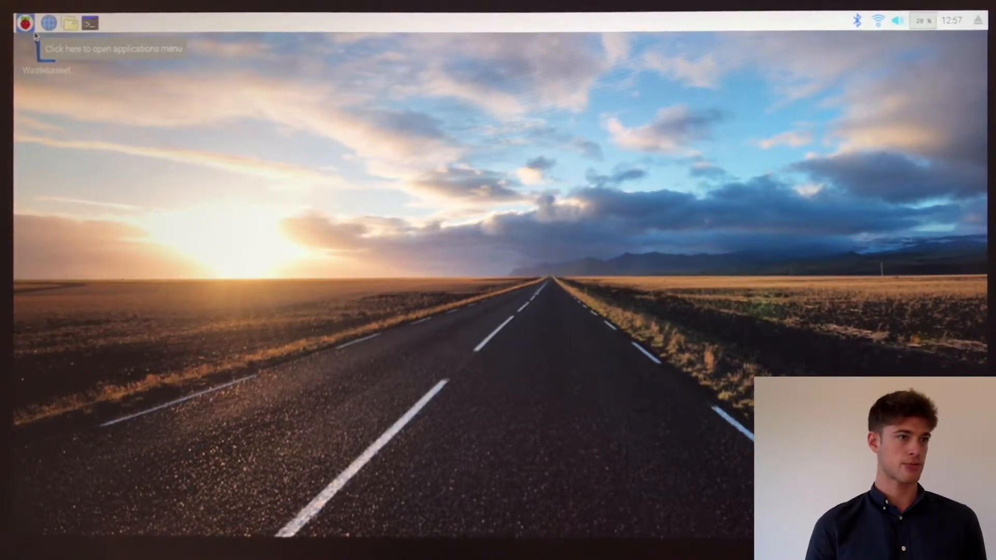
Step: Run 'sudo raspi-config' in a new terminal to start the configuration tool
{"action": "left_click", "coordinate": [91, 22]}
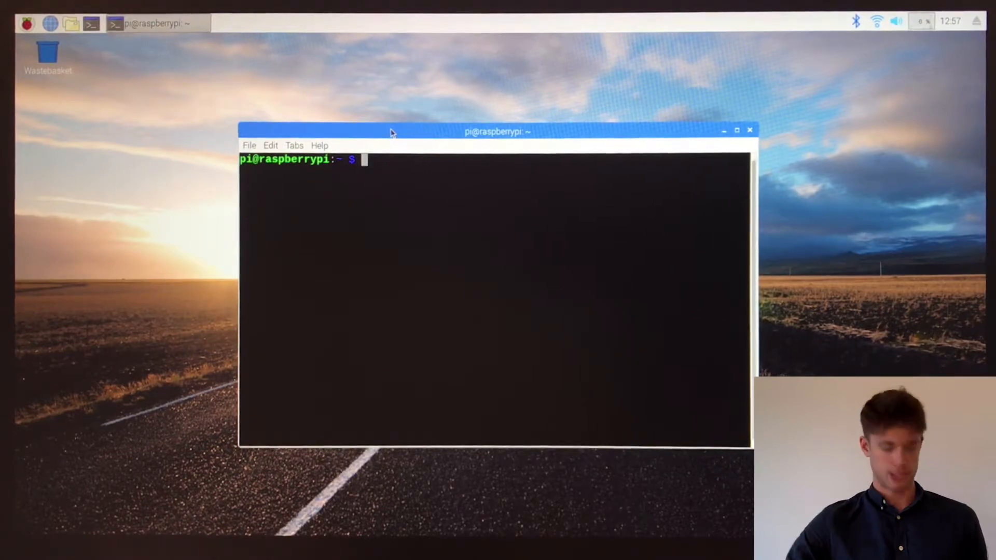
{"action": "type", "text": "sudo"}
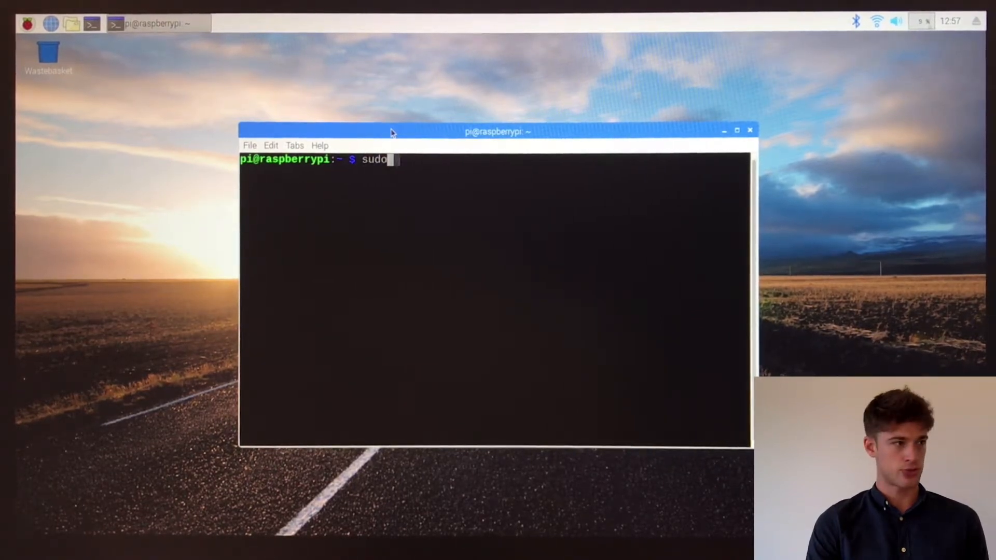
{"action": "type", "text": "raspi"}
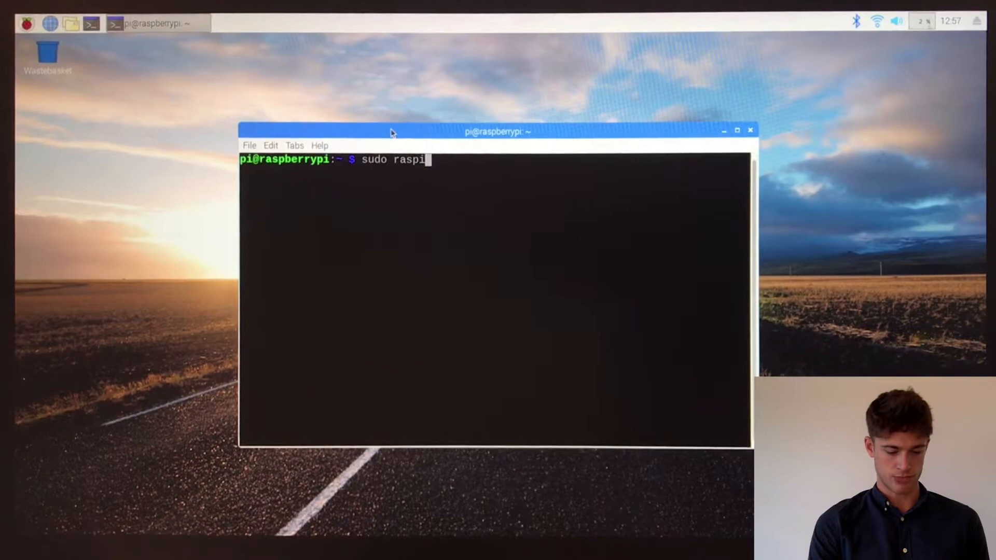
{"action": "type", "text": "-config"}
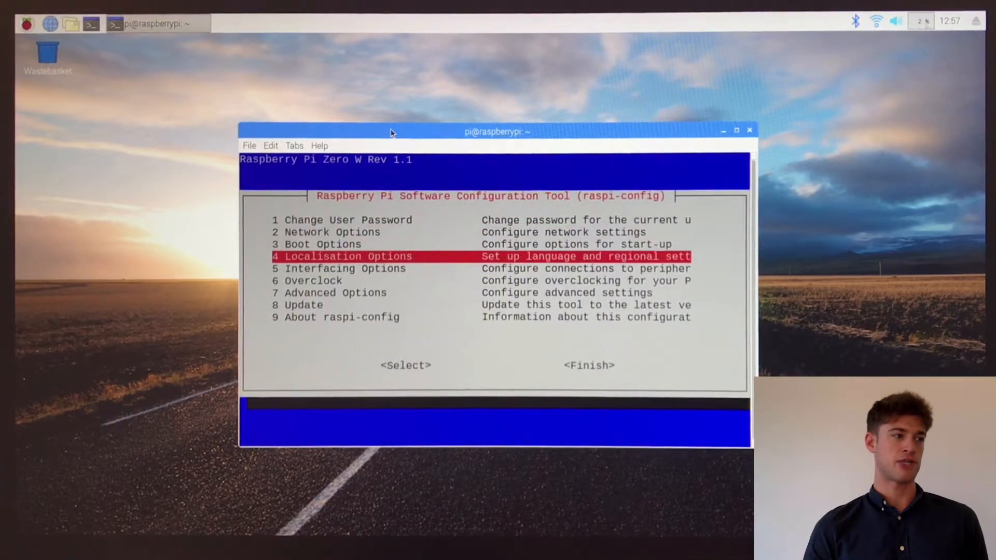
Step: Enable serial port hardware under Interfacing Options, P6 Serial, then Finish raspi-config
{"action": "key", "text": "Down"}
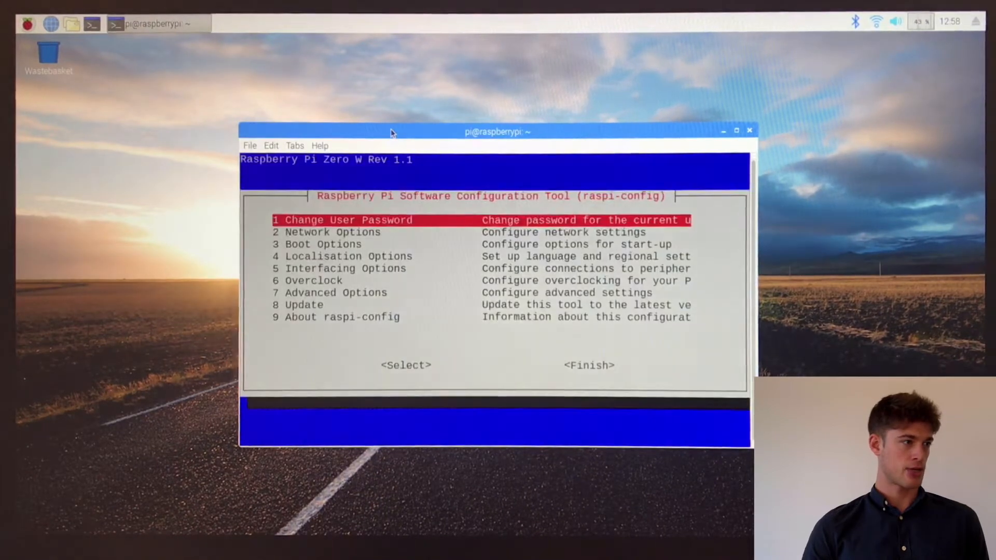
{"action": "key", "text": "Down"}
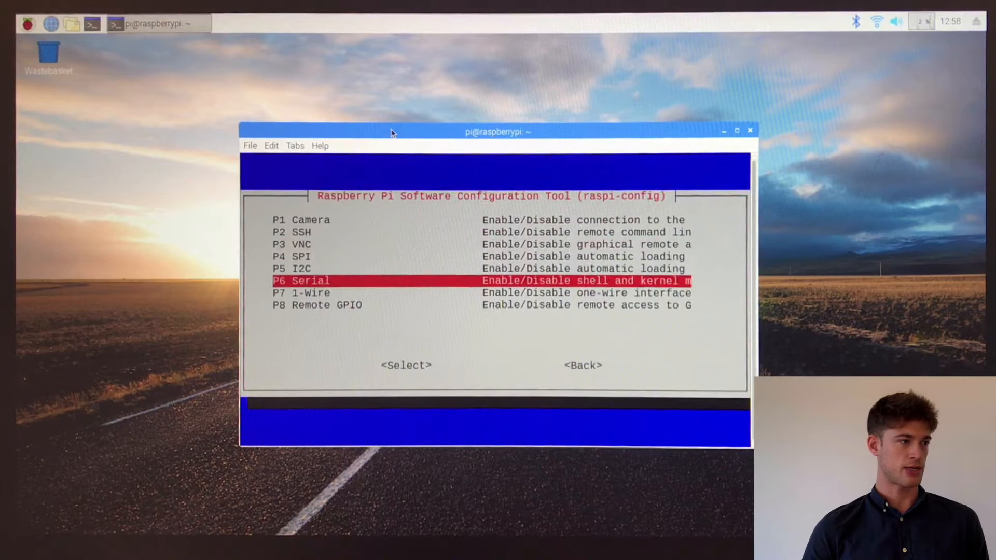
{"action": "left_click", "coordinate": [406, 365]}
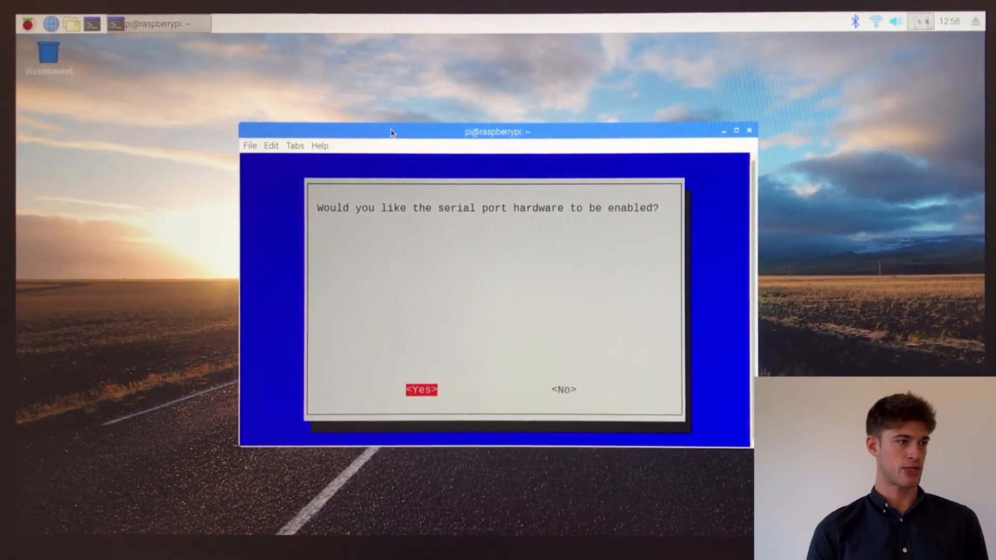
{"action": "left_click", "coordinate": [421, 389]}
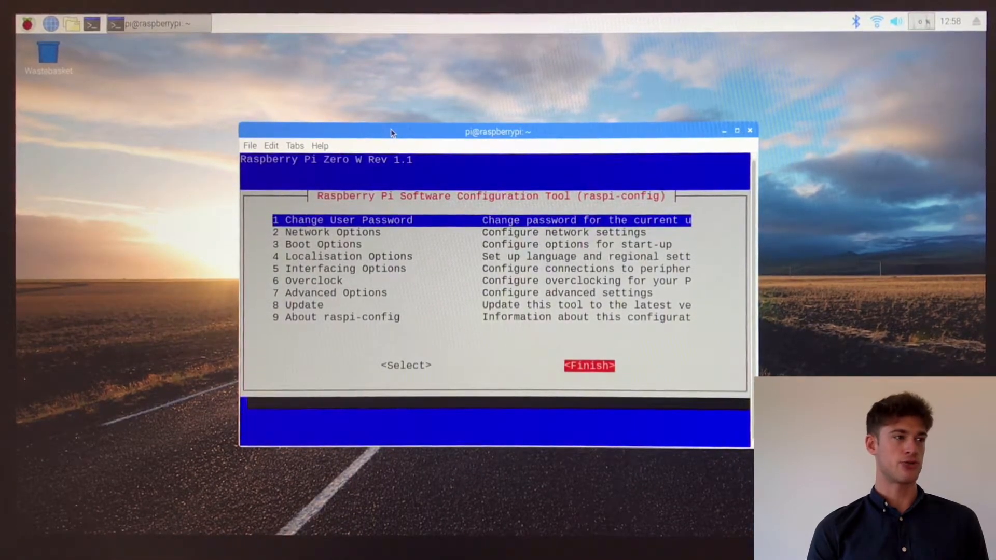
{"action": "left_click", "coordinate": [587, 366]}
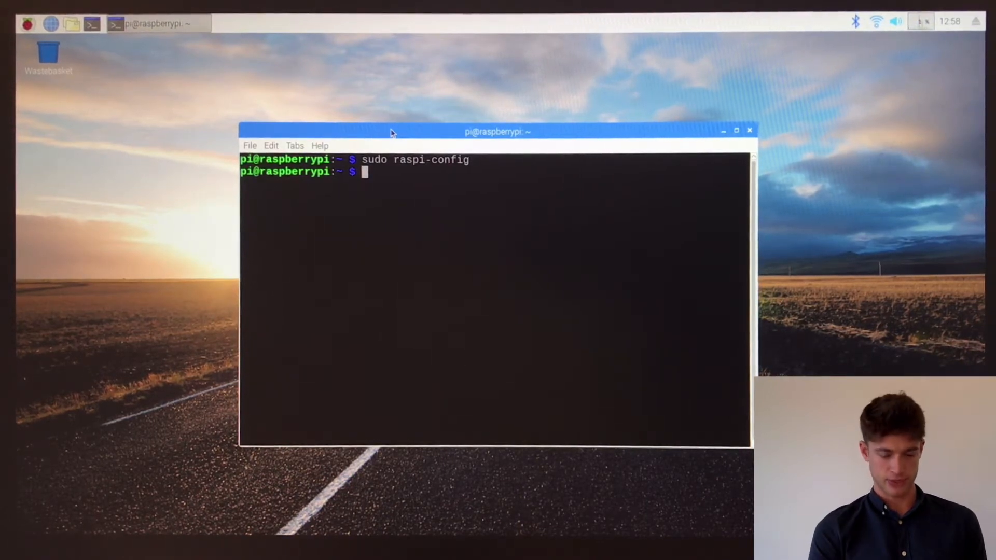
Step: Run 'sudo apt-get install tightvncserver xrdp vnc4server' to install the remote desktop packages
{"action": "type", "text": "sudo apt"}
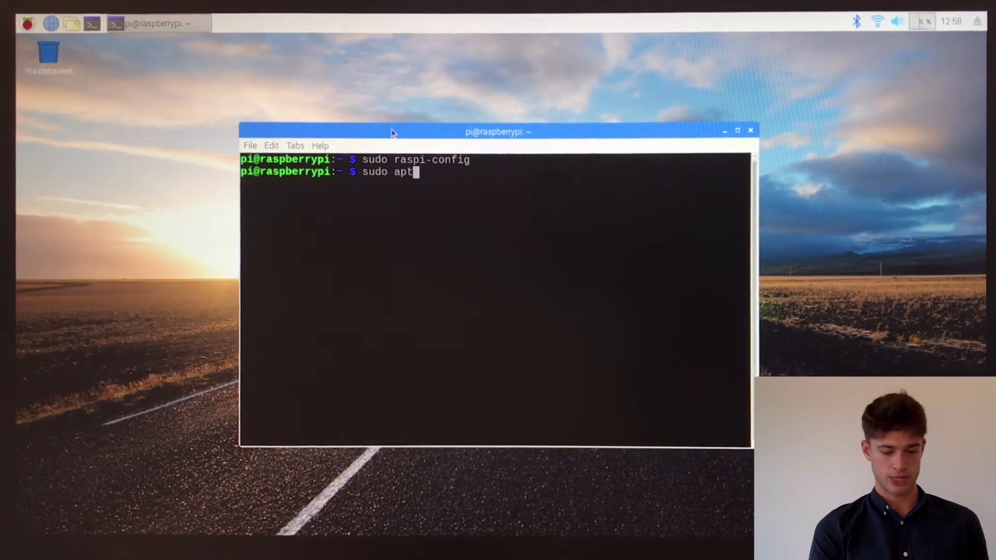
{"action": "type", "text": "-get ins"}
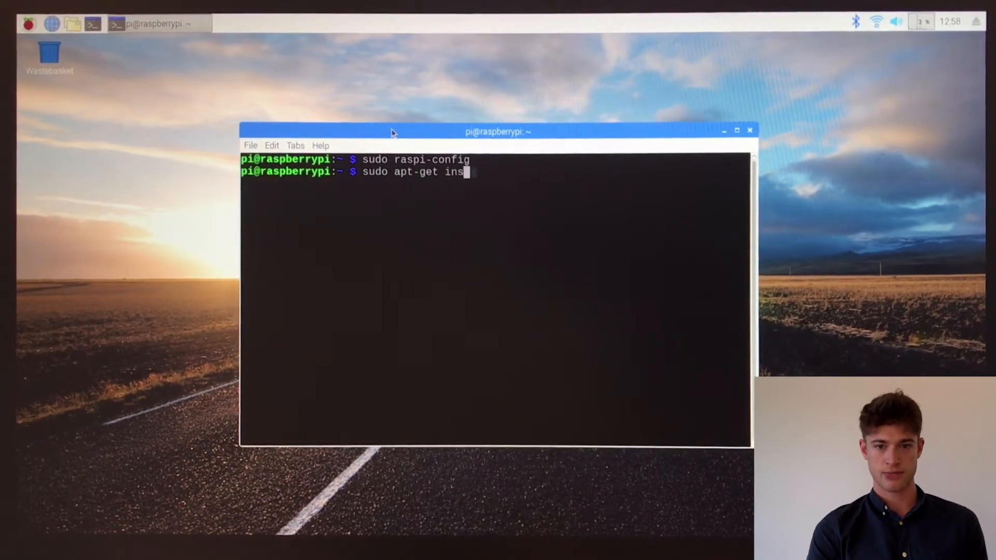
{"action": "type", "text": "tall ti"}
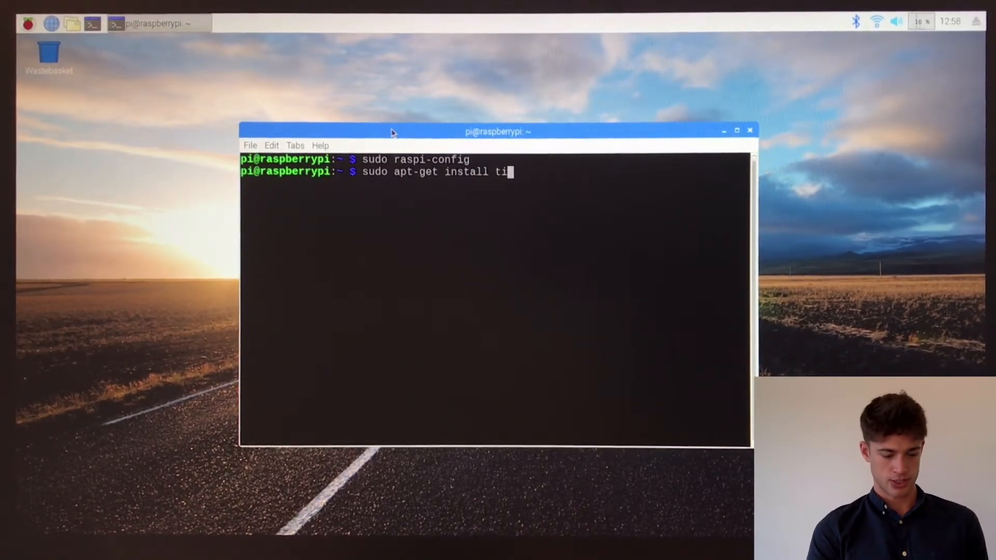
{"action": "type", "text": "ghtvnc"}
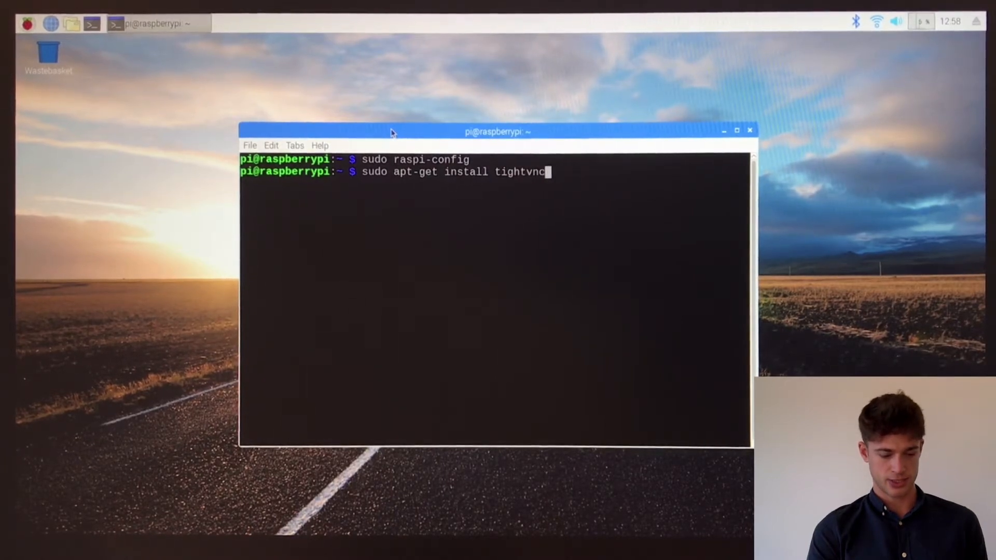
{"action": "type", "text": "server x"}
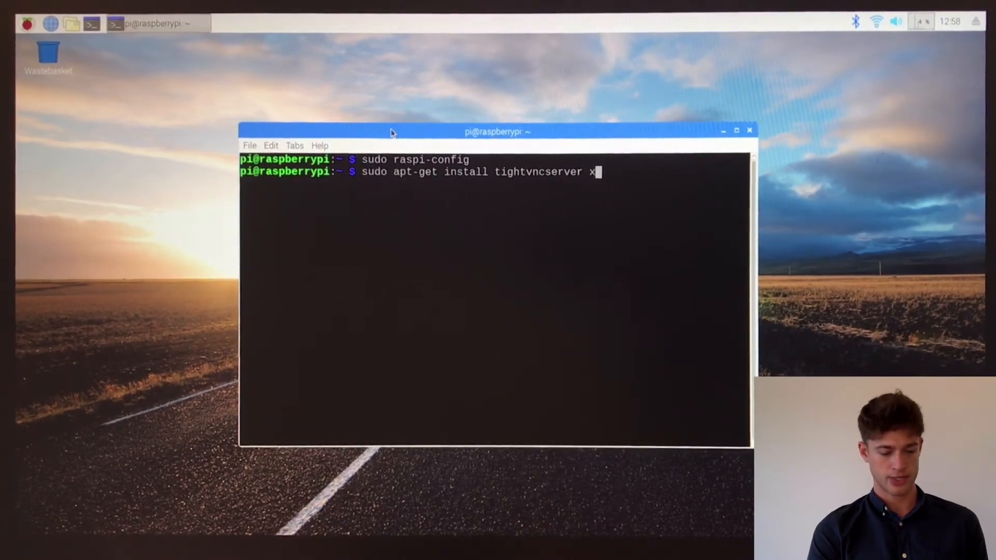
{"action": "type", "text": "rdp"}
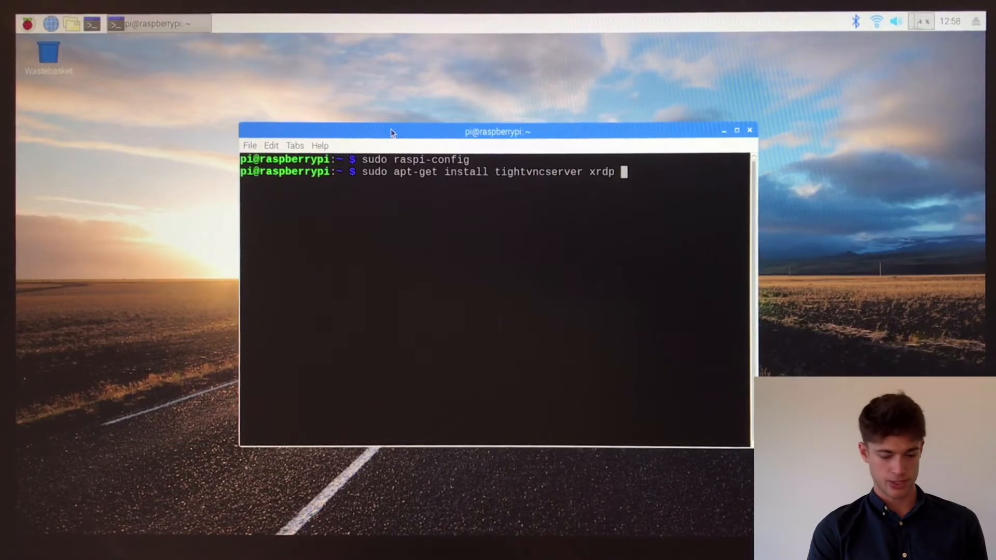
{"action": "type", "text": "vnc4ser"}
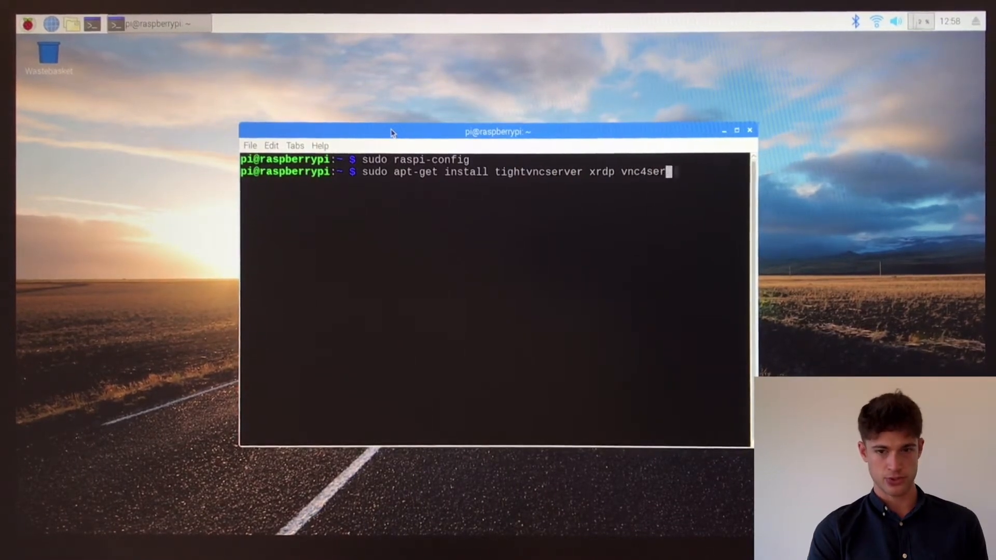
{"action": "type", "text": "ver"}
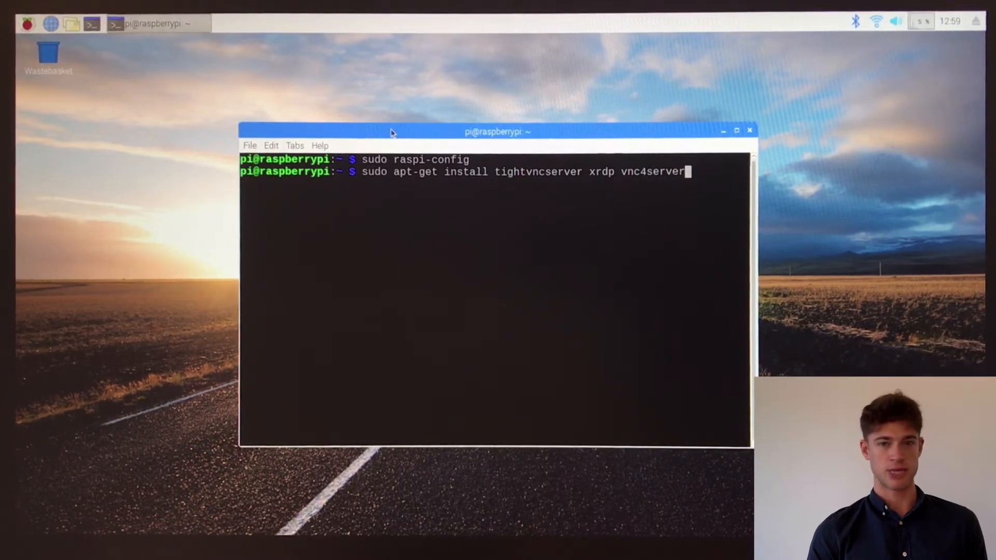
{"action": "key", "text": "Return"}
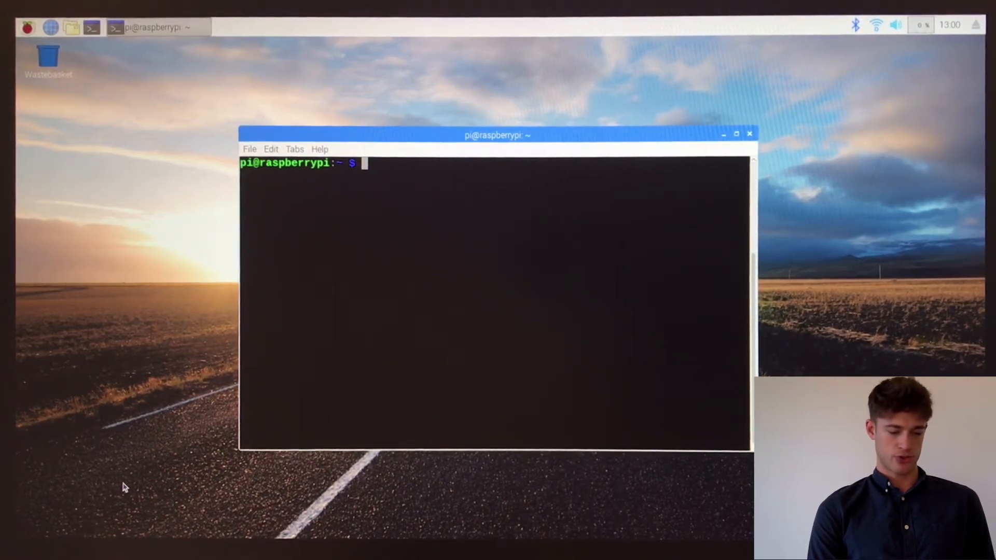
Step: Reboot the Pi with 'sudo reboot'
{"action": "type", "text": "sudo"}
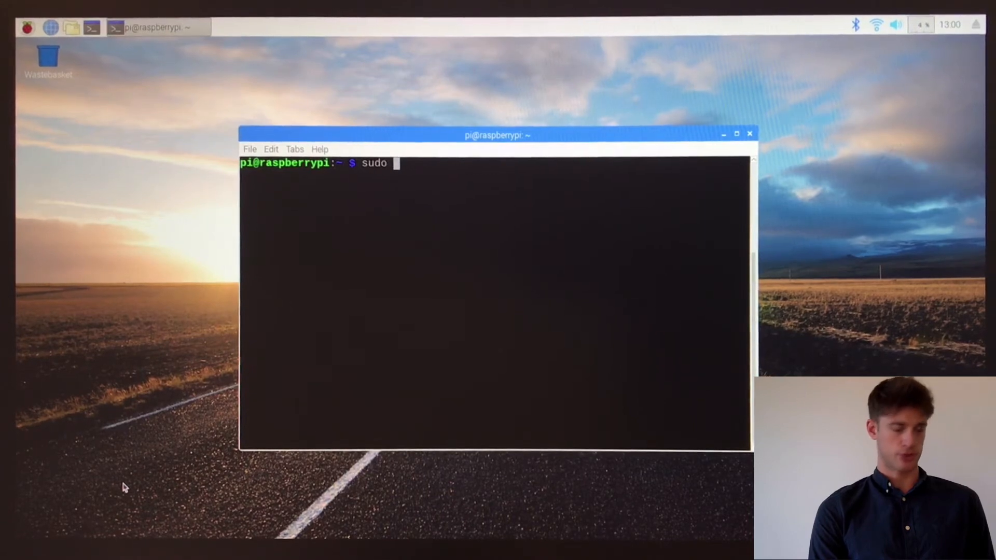
{"action": "type", "text": "reboot"}
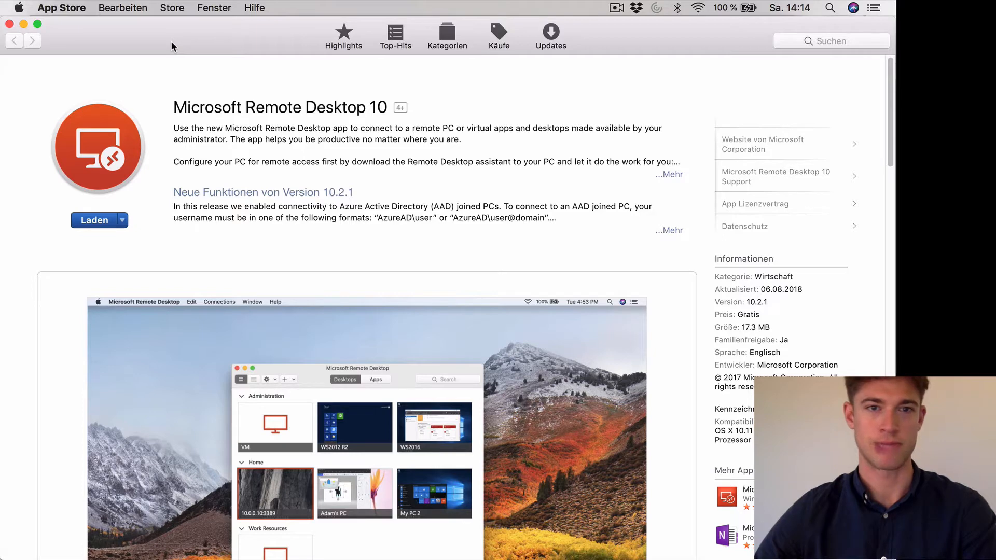
{"action": "mouse_move", "coordinate": [267, 132]}
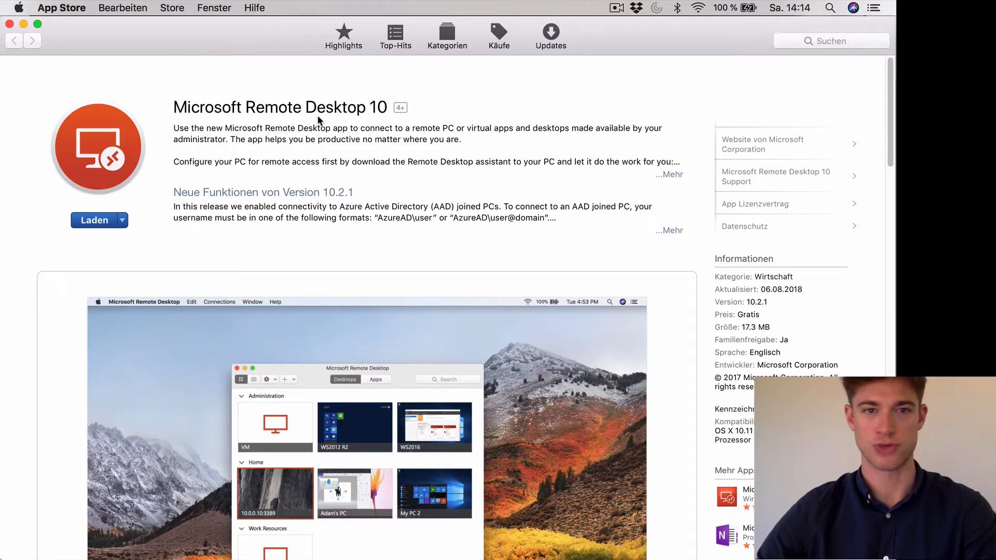
Step: Get and install Microsoft Remote Desktop 10 from the Mac App Store
{"action": "left_click", "coordinate": [95, 220]}
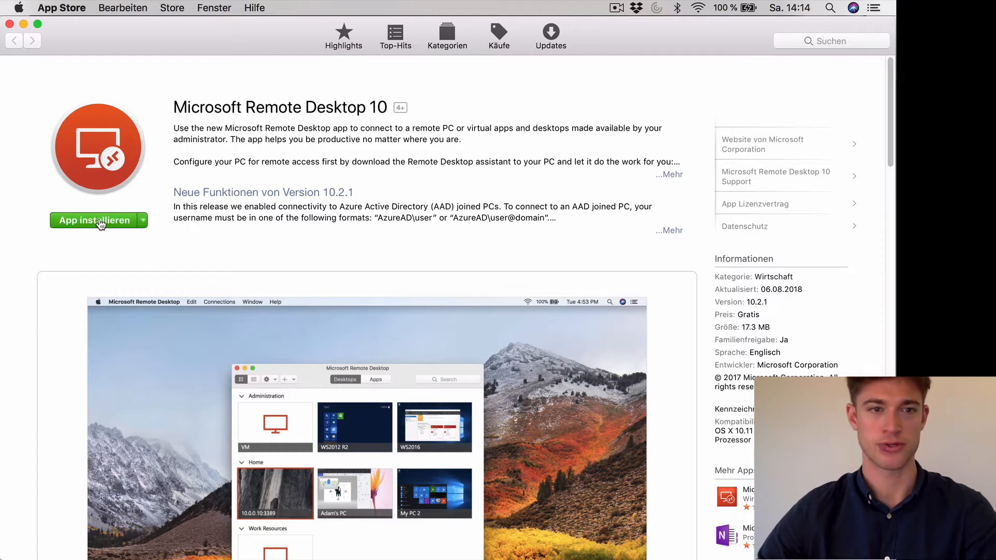
{"action": "left_click", "coordinate": [92, 220]}
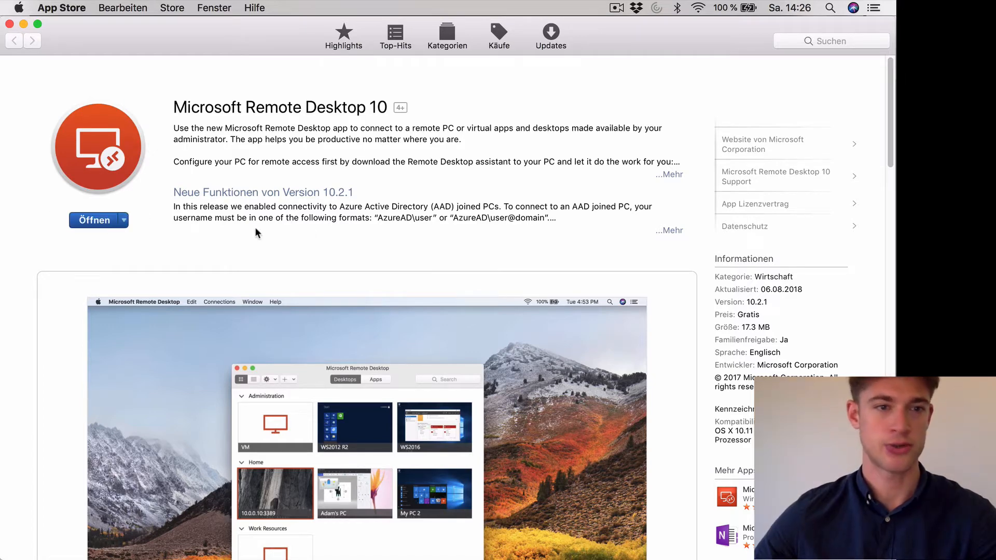
Step: Launch Remote Desktop and save a new desktop connection with PC name 192.168.0.13
{"action": "left_click", "coordinate": [94, 220]}
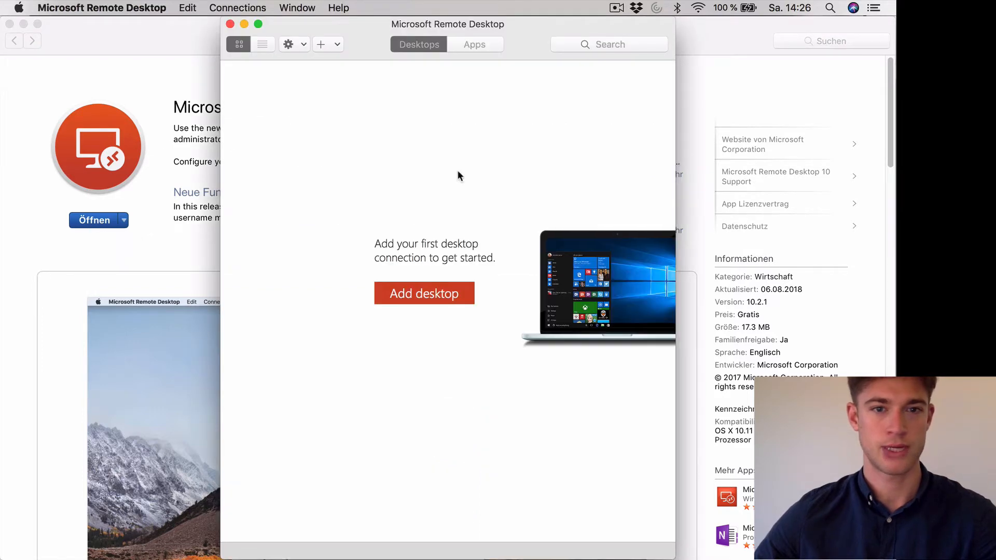
{"action": "left_click", "coordinate": [424, 293]}
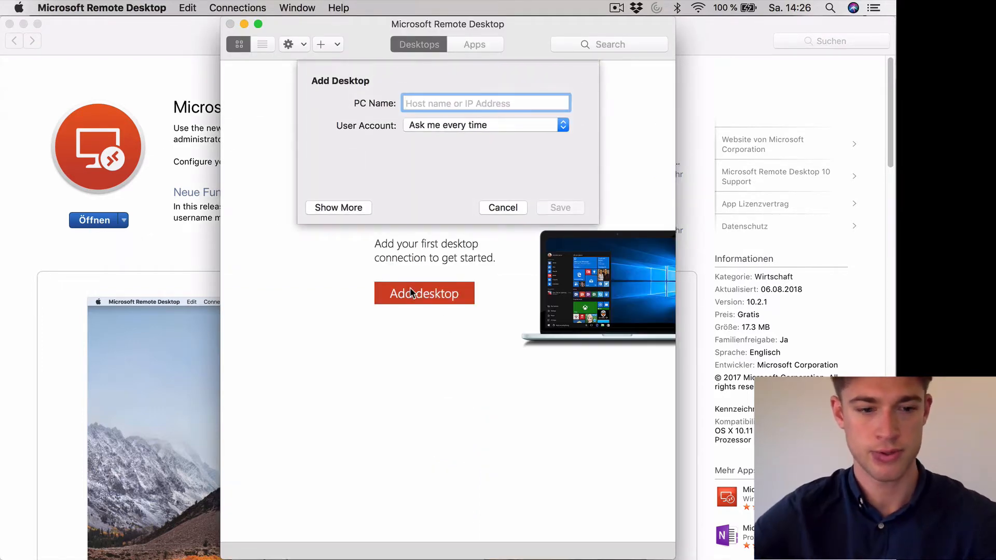
{"action": "type", "text": "192.168.0.13"}
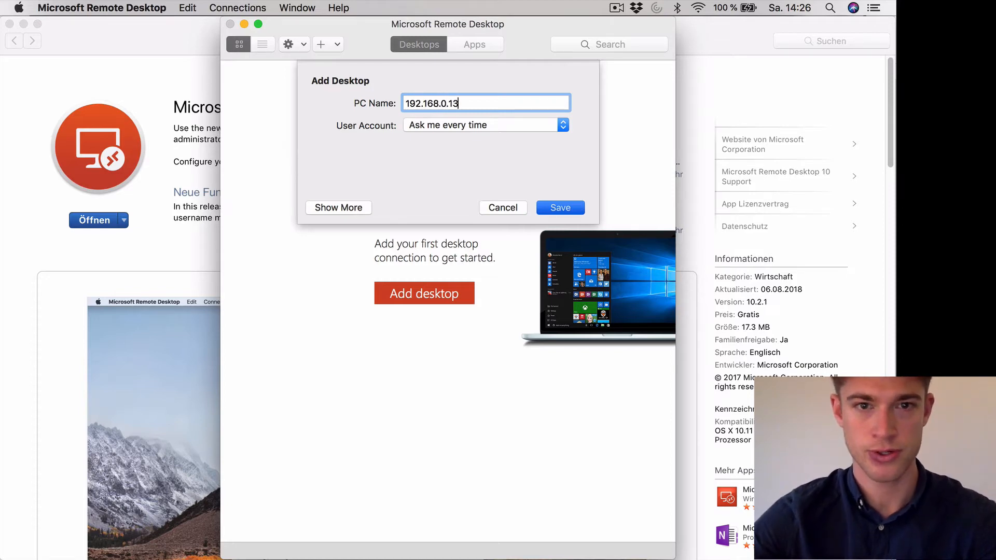
{"action": "left_click", "coordinate": [560, 207]}
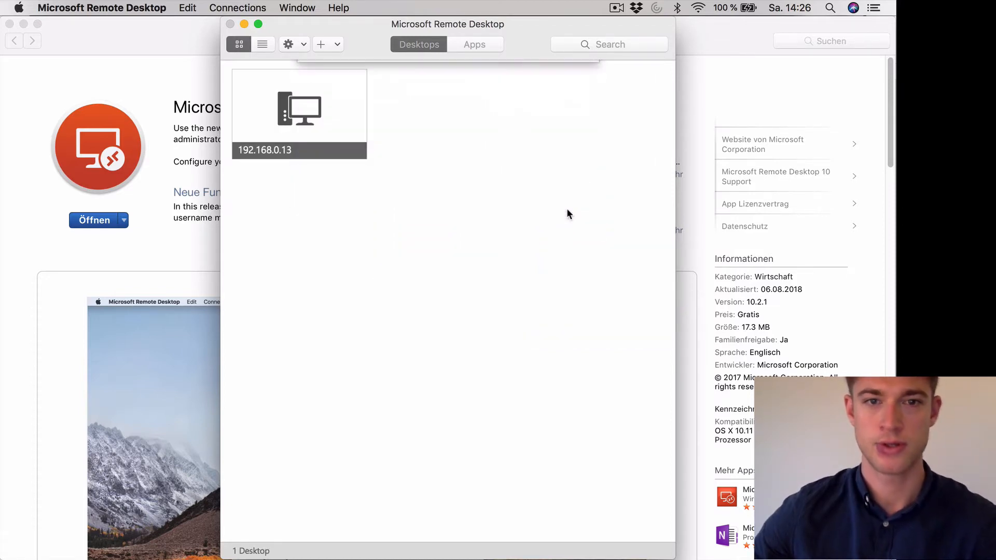
Step: Connect to 192.168.0.13 as user pi with stored credentials and start a terminal on the remote desktop
{"action": "double_click", "coordinate": [299, 108]}
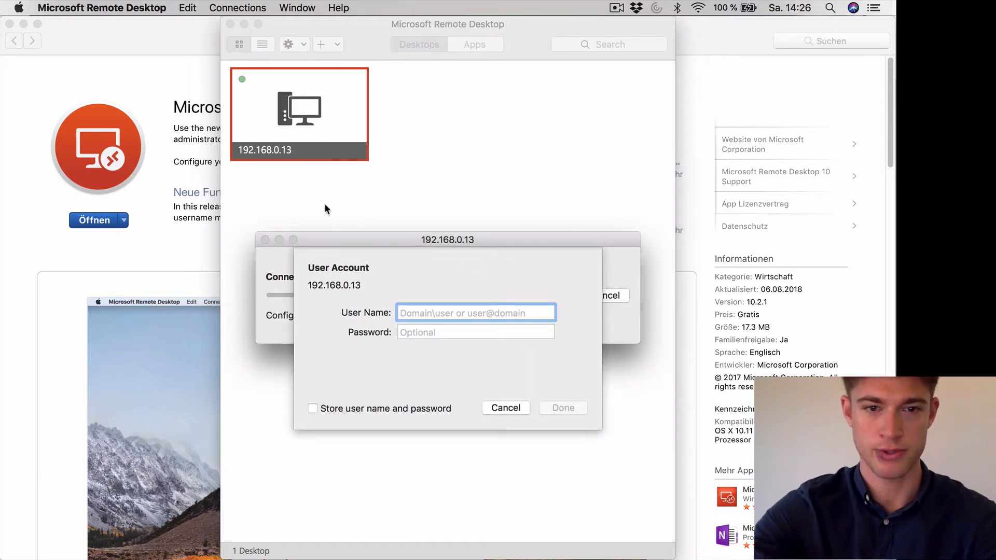
{"action": "type", "text": "pi"}
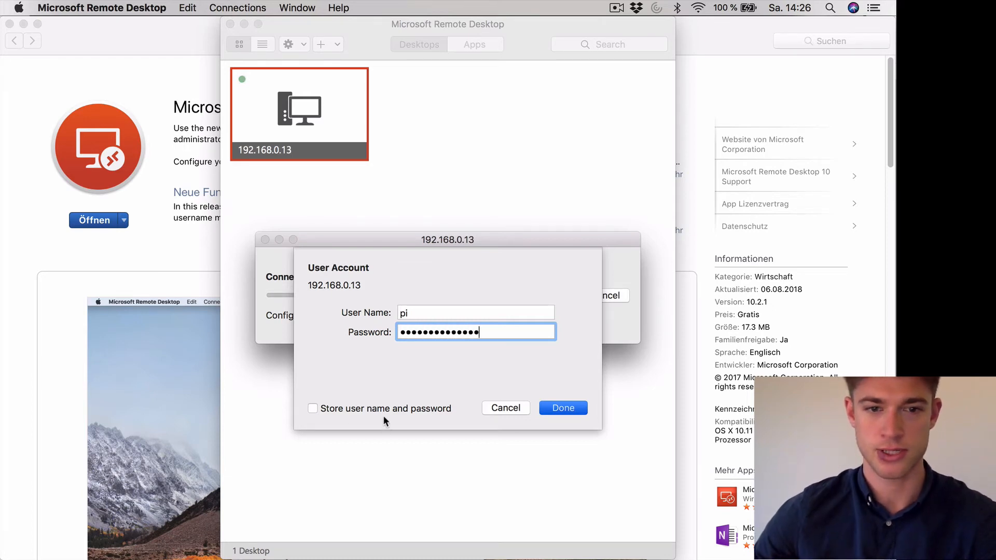
{"action": "left_click", "coordinate": [312, 409]}
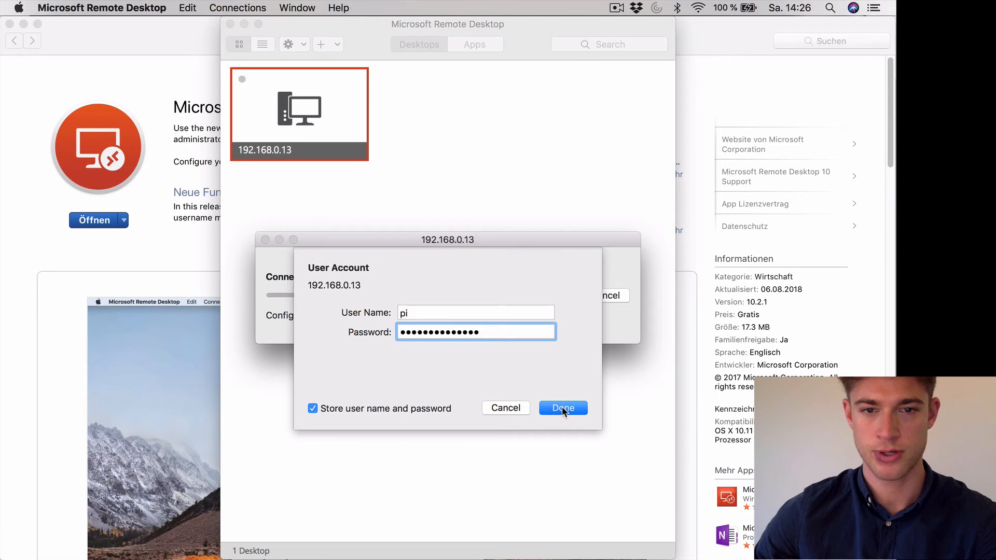
{"action": "left_click", "coordinate": [562, 408]}
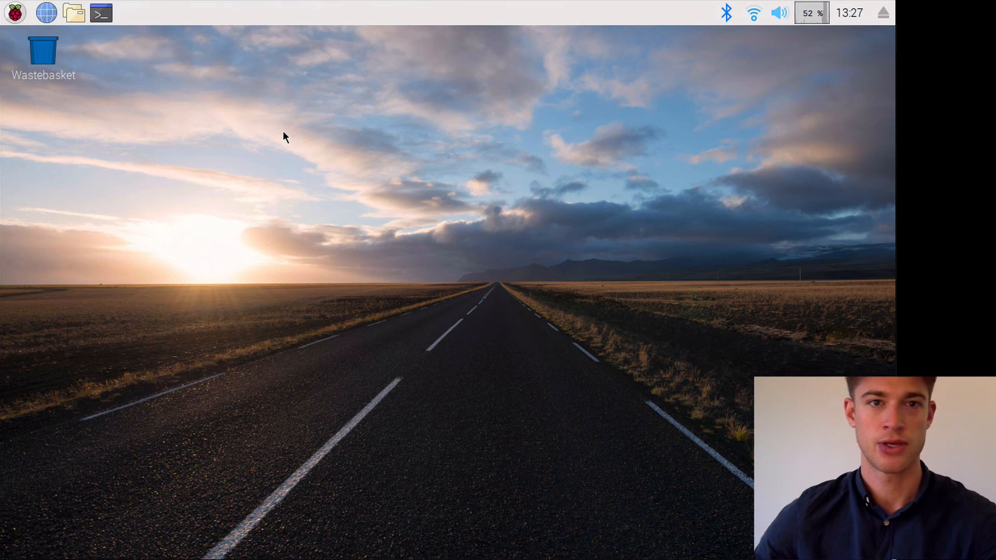
{"action": "left_click", "coordinate": [99, 12]}
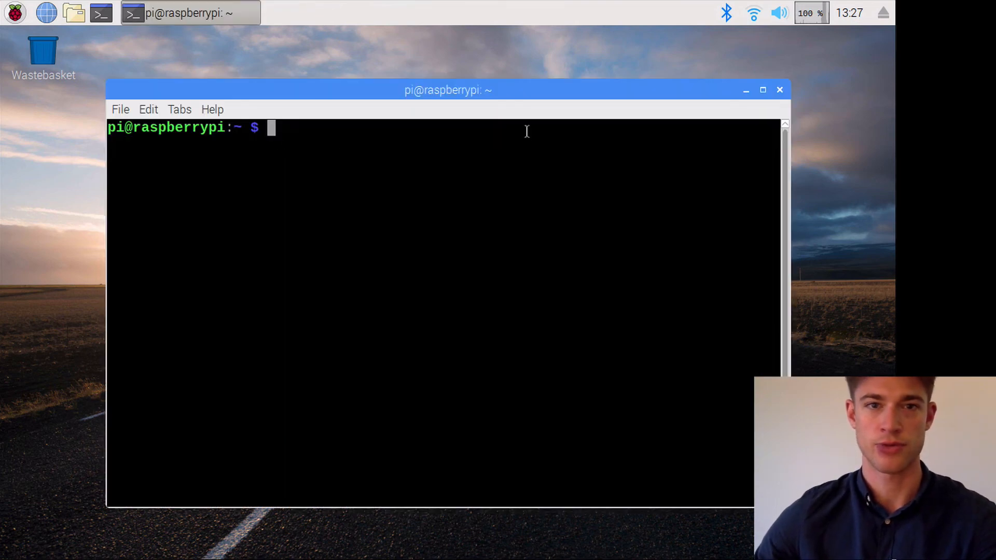